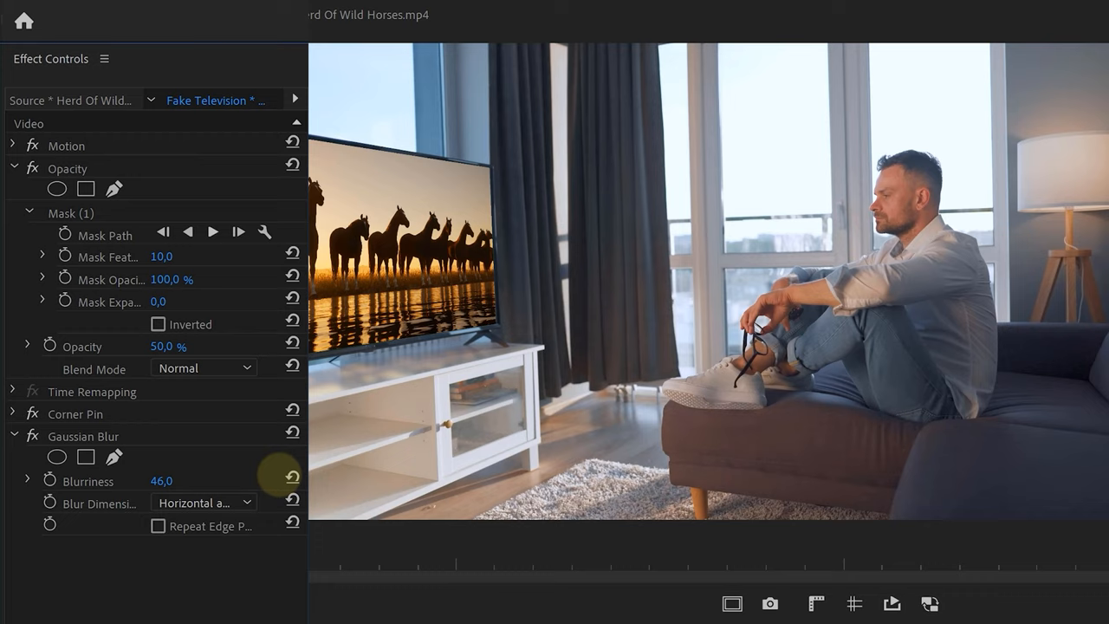
Step: Expand the Opacity blend mode list for the Fake Television clip in Effect Controls
left_click(204, 367)
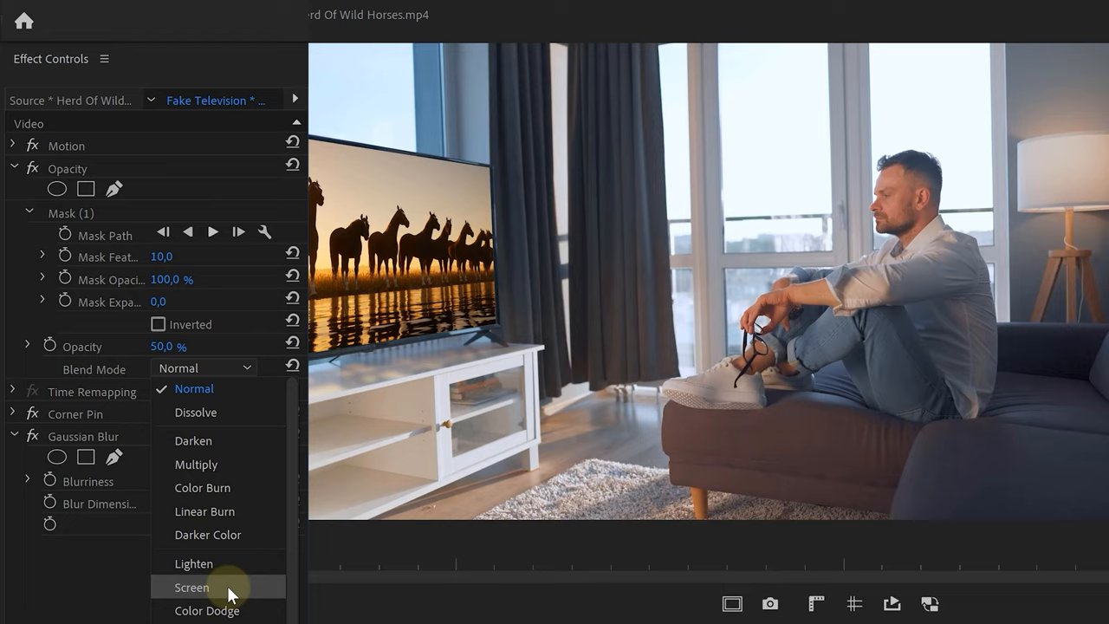